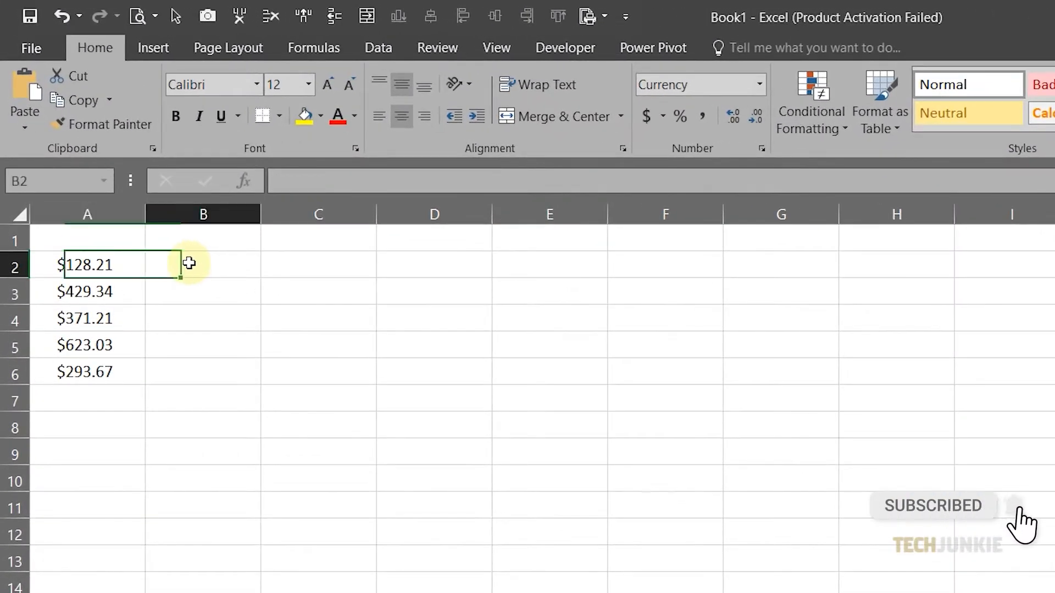
# Step: Enter =A2/100 in cell B2 so it shows $1.28
pyautogui.doubleClick(202, 263)
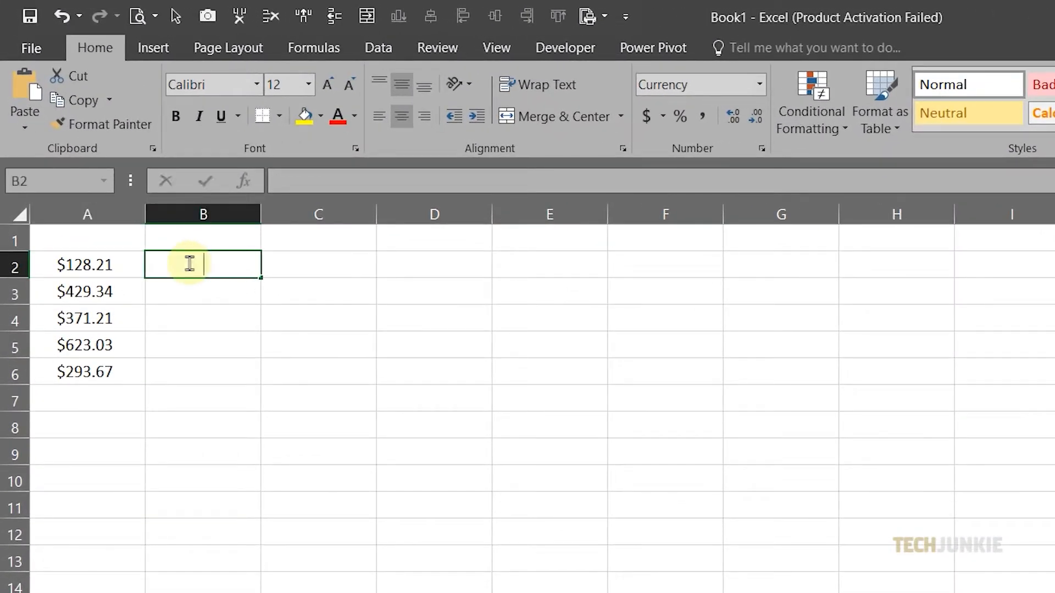
pyautogui.write('=A2')
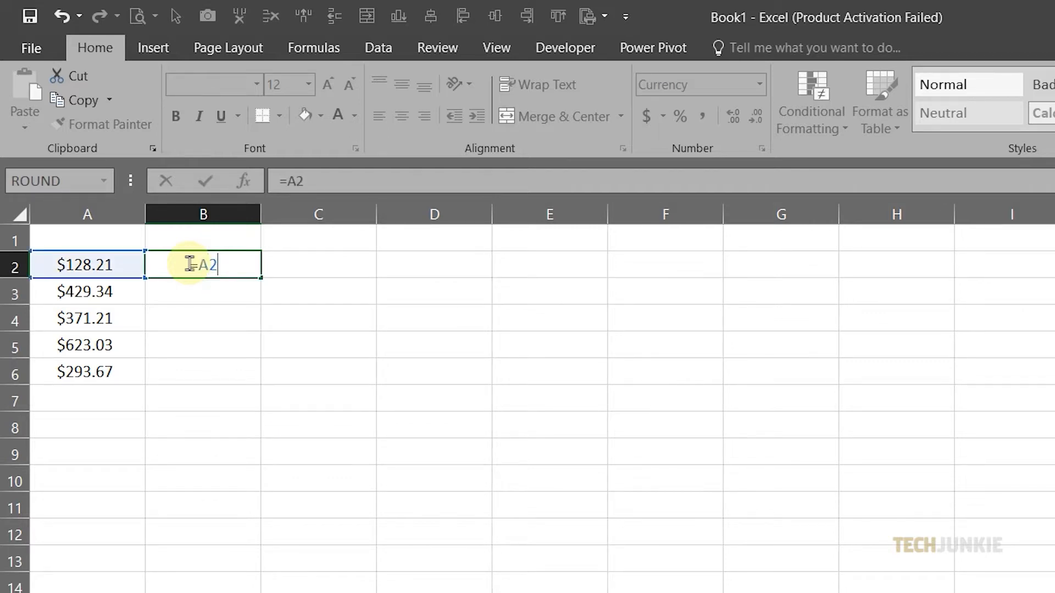
pyautogui.write('/')
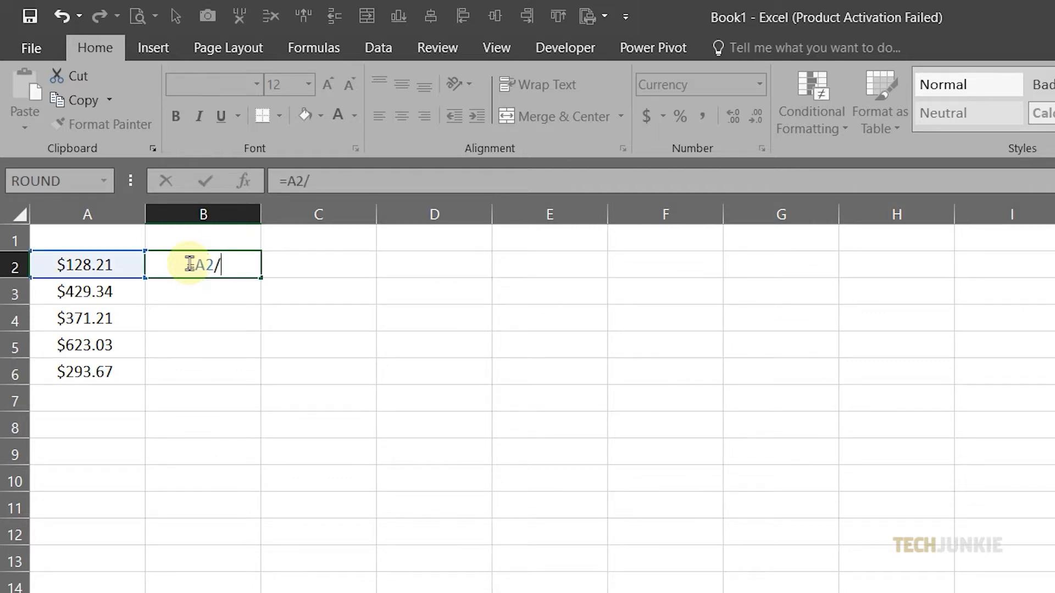
pyautogui.write('100')
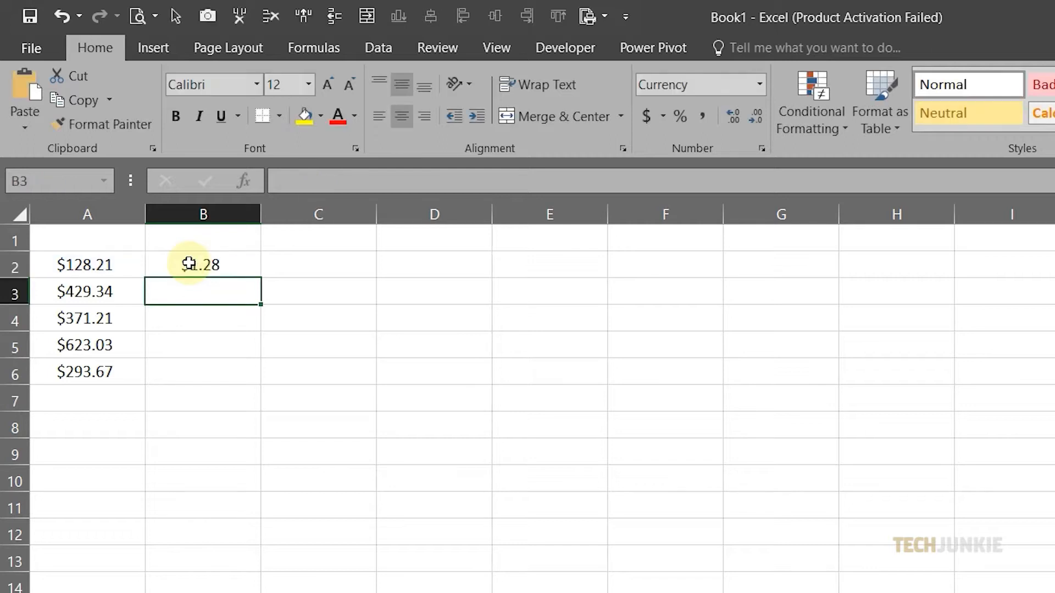
pyautogui.click(203, 264)
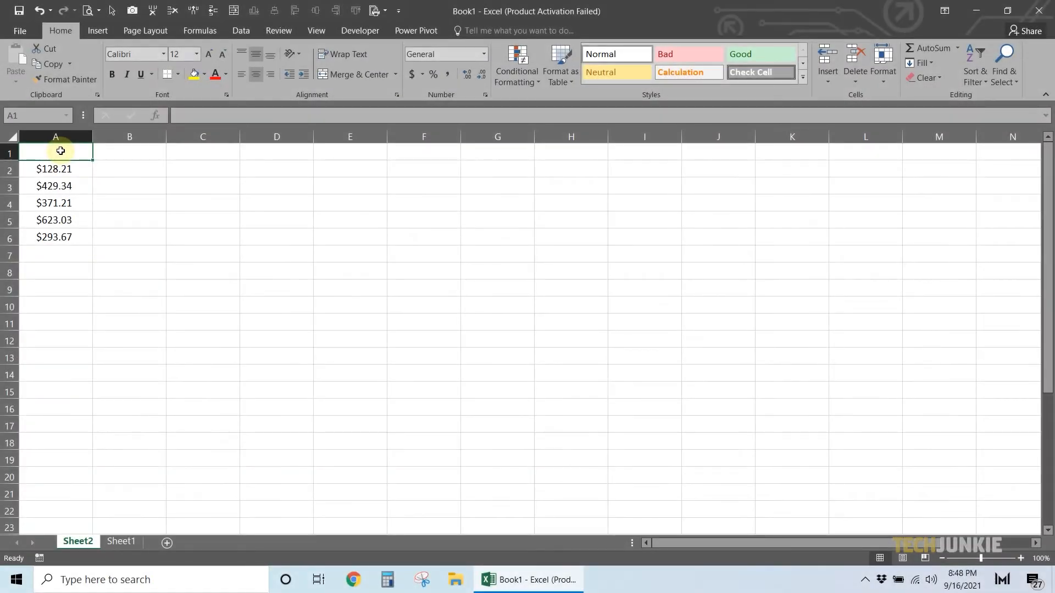
# Step: Enter 100 in C2 as the divisor and copy it
pyautogui.click(319, 265)
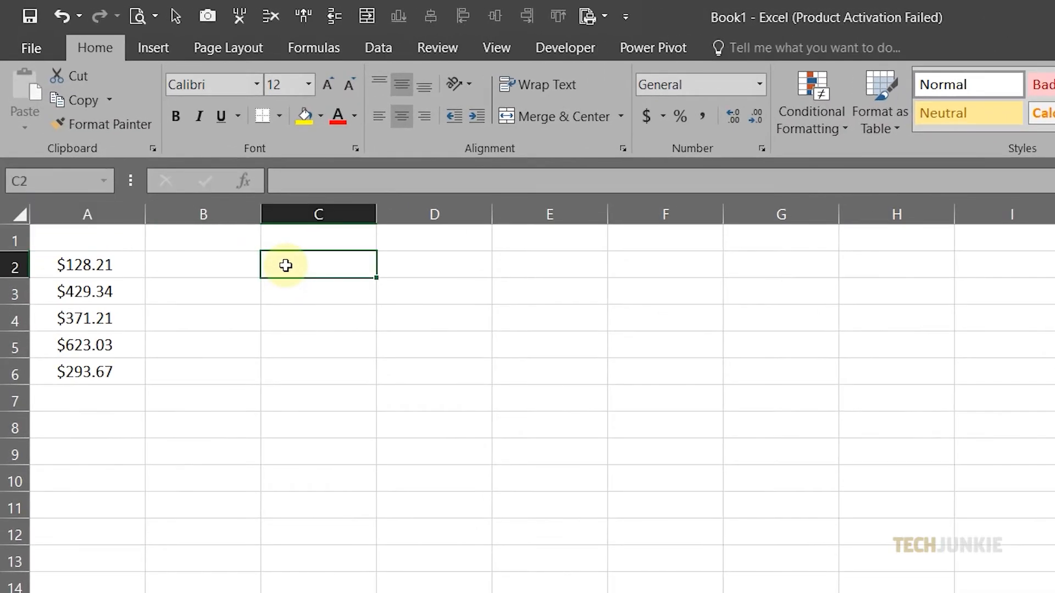
pyautogui.write('100.00')
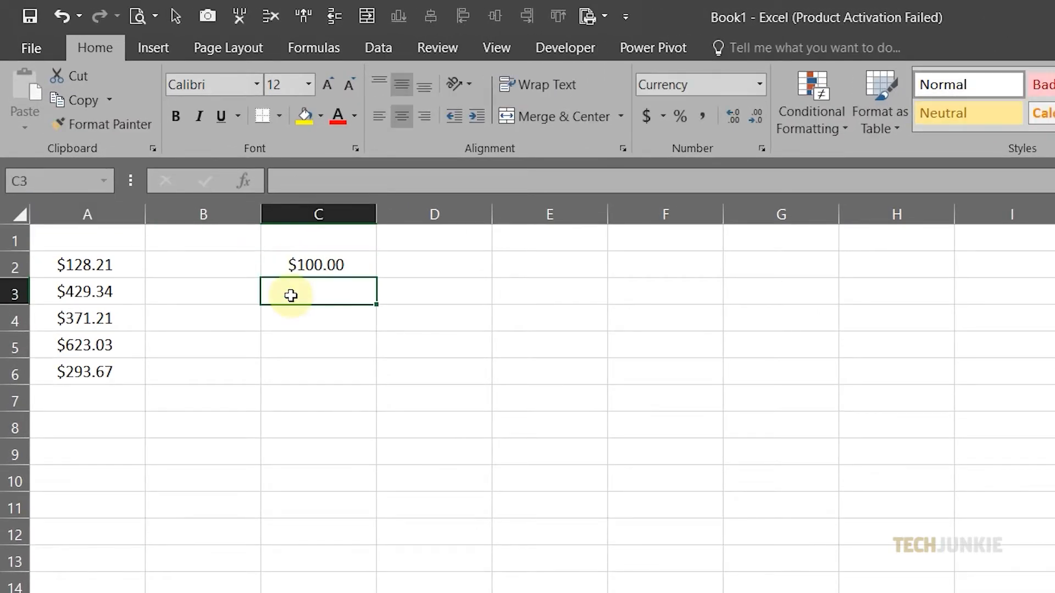
pyautogui.click(318, 265)
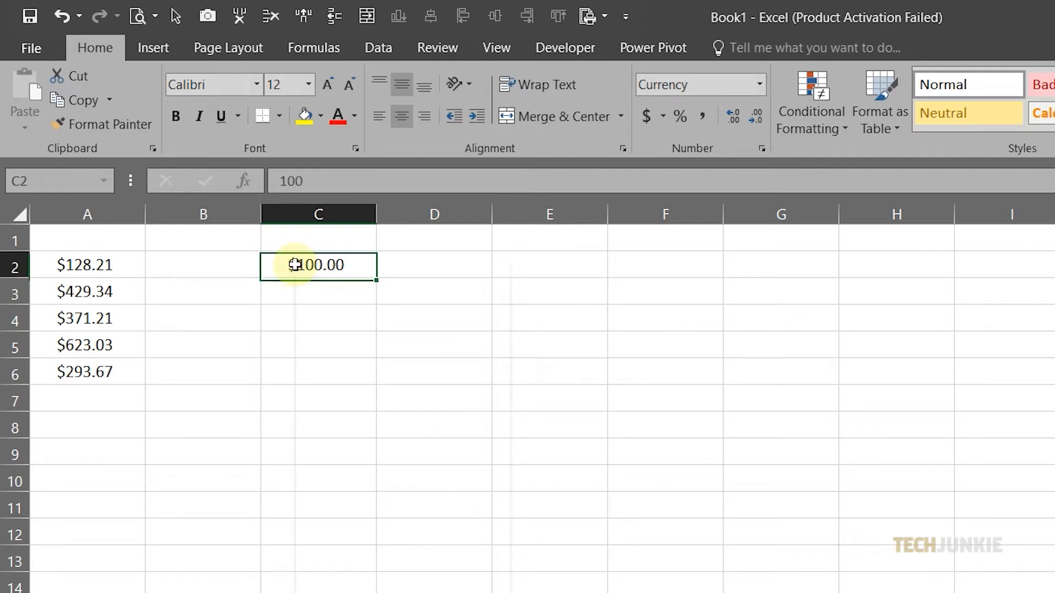
pyautogui.press('ctrl+c')
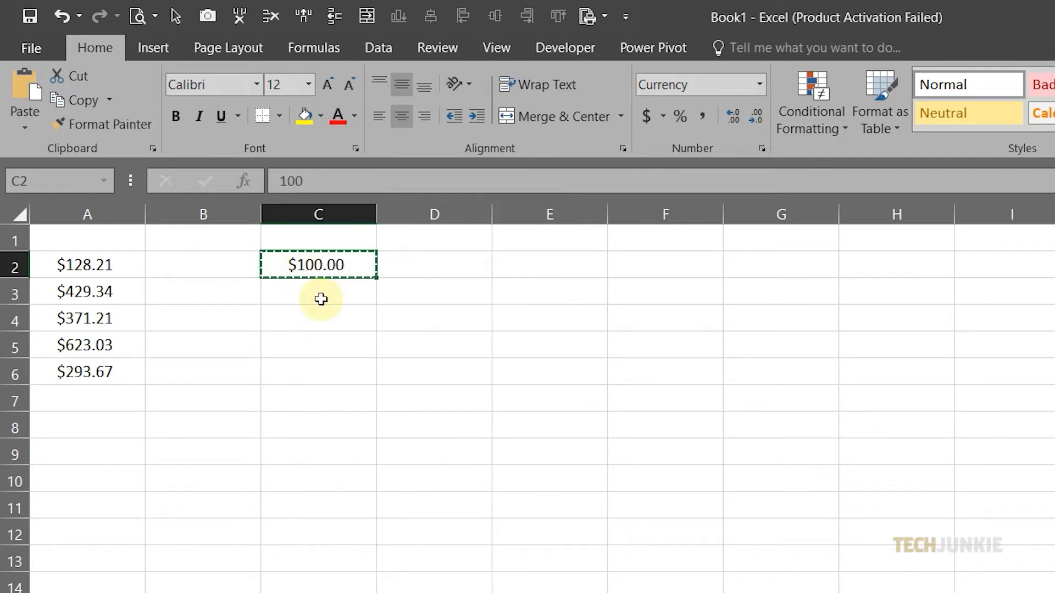
pyautogui.moveTo(88, 265)
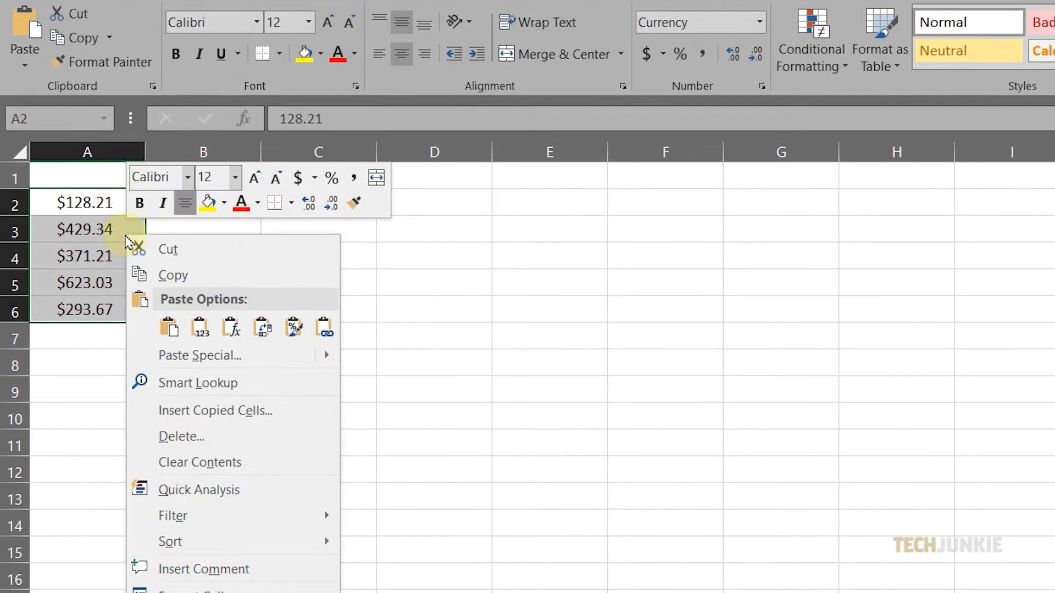
# Step: Paste Special with Divide onto A2:A6 so the amounts become $1.28, $4.29, $3.71, $6.23, $2.94
pyautogui.click(199, 355)
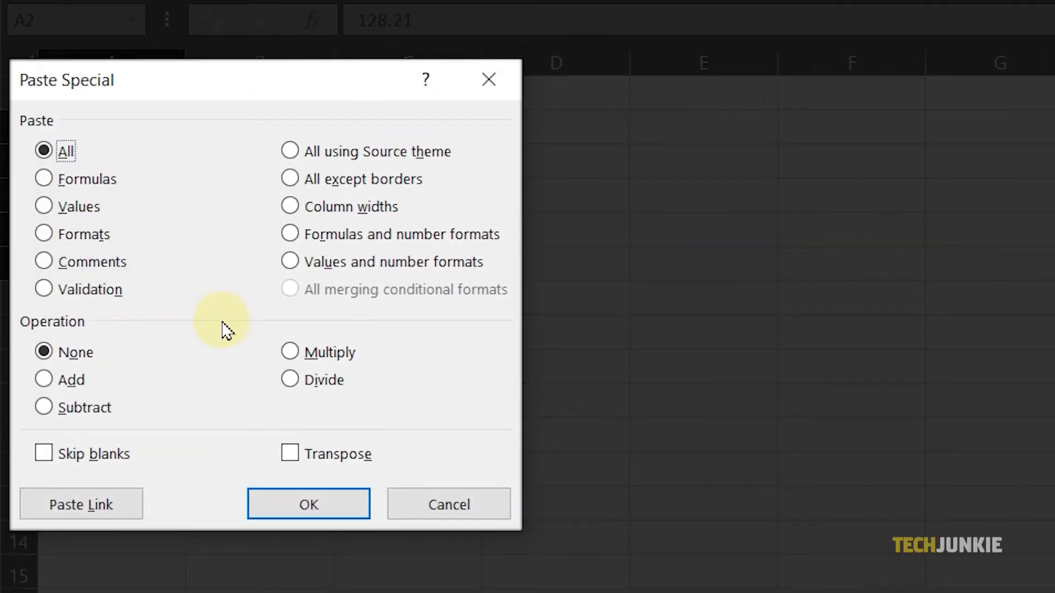
pyautogui.click(290, 379)
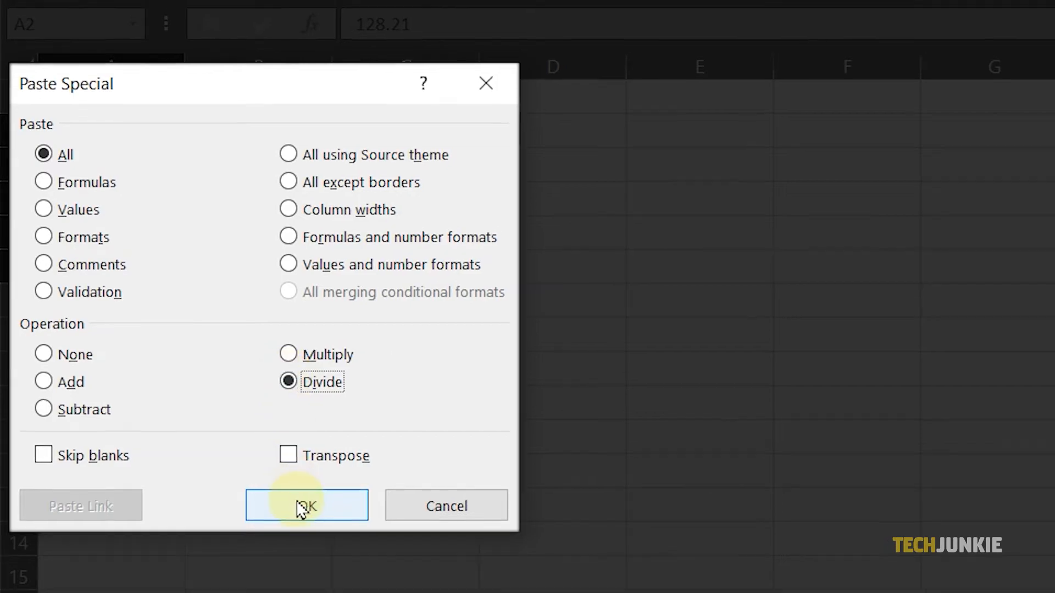
pyautogui.click(307, 506)
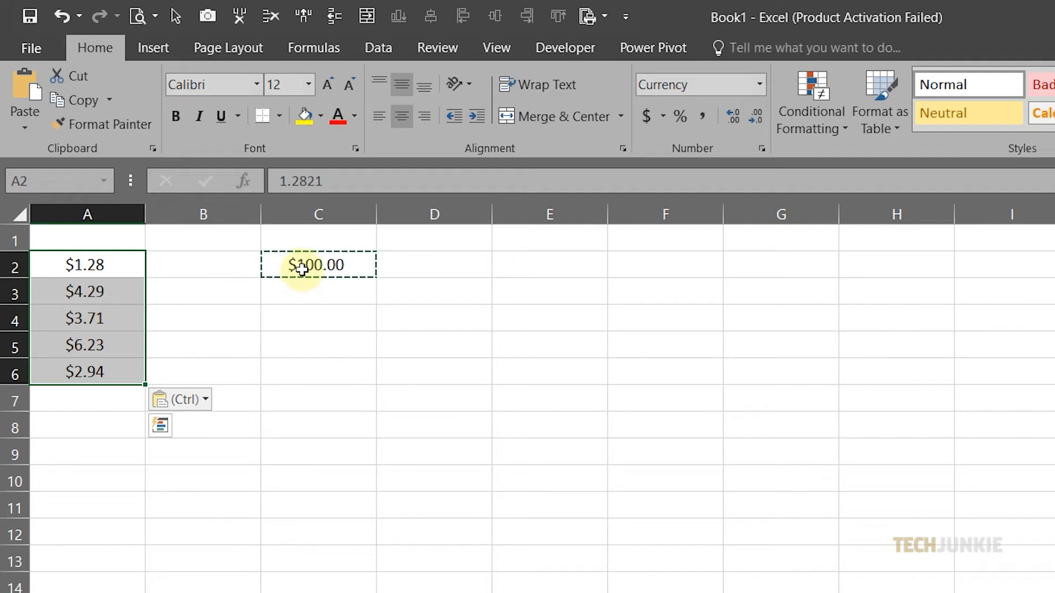
pyautogui.click(317, 265)
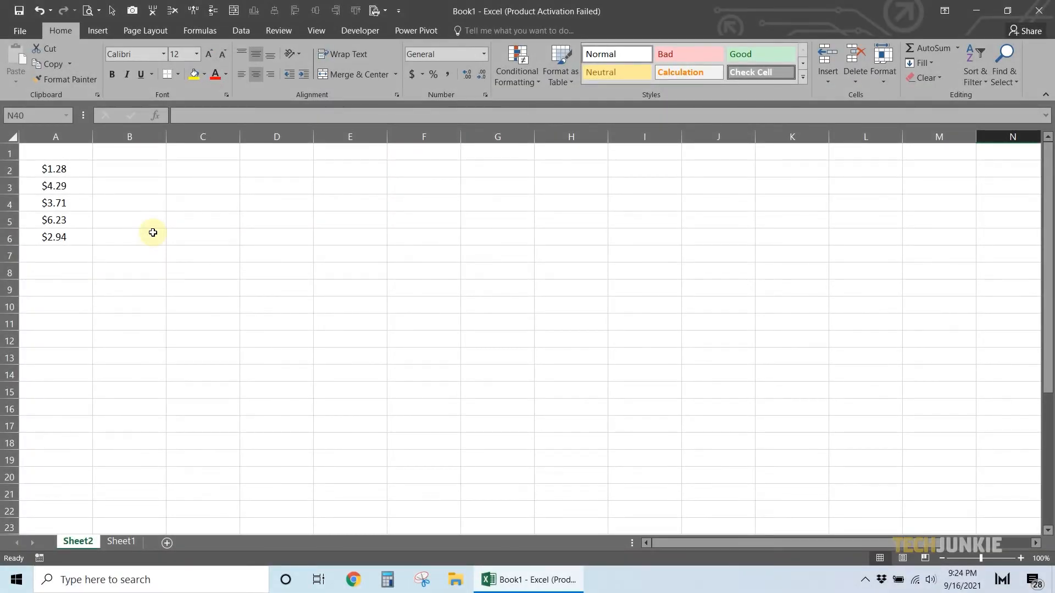
# Step: Select A2:A6 and bring up Format Cells showing Currency with two decimals
pyautogui.moveTo(54, 169); pyautogui.dragTo(54, 187)
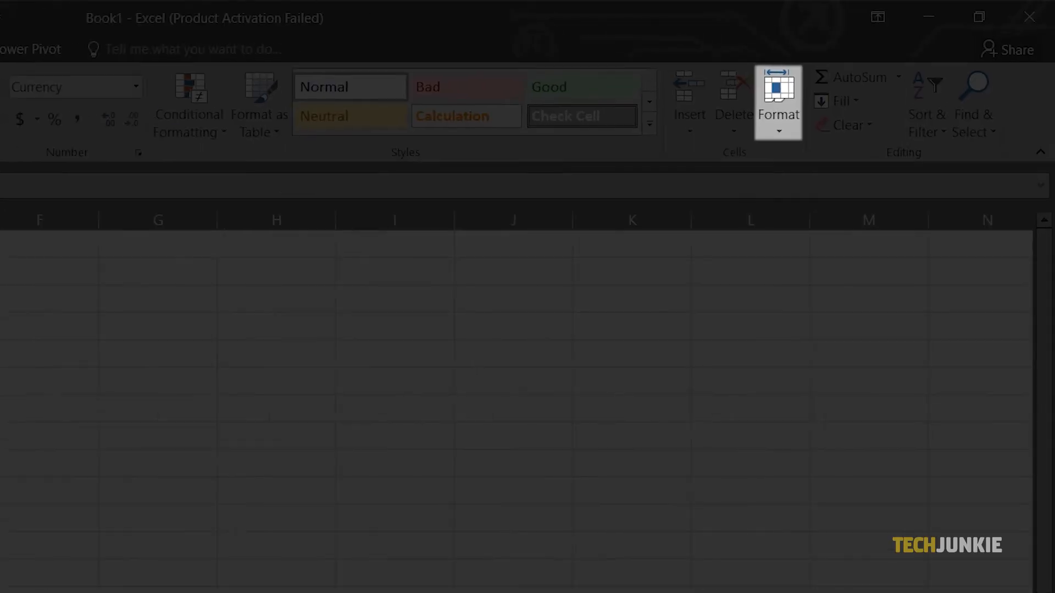
pyautogui.moveTo(370, 210)
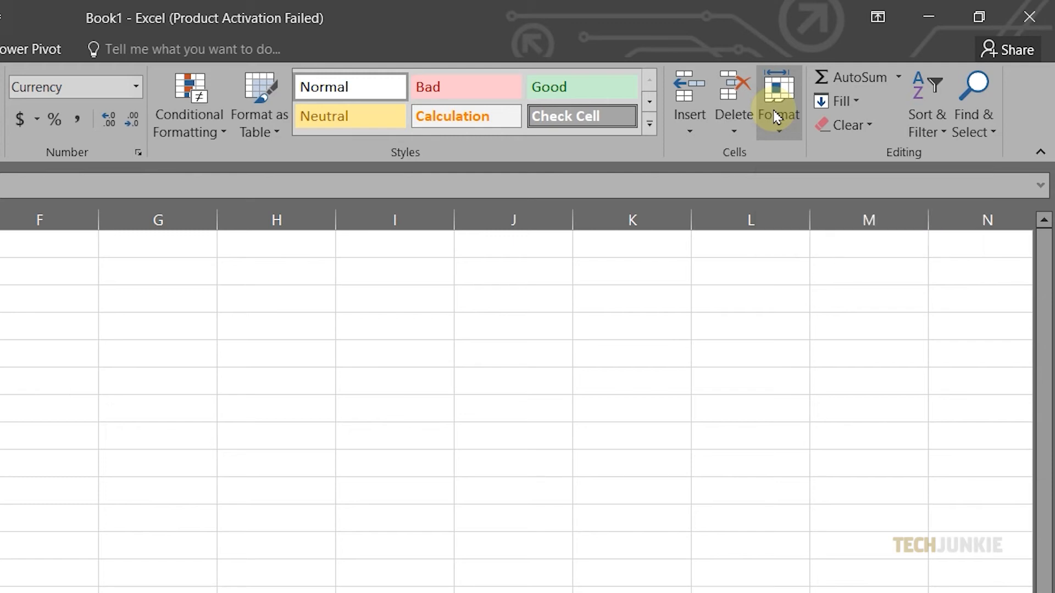
pyautogui.click(777, 103)
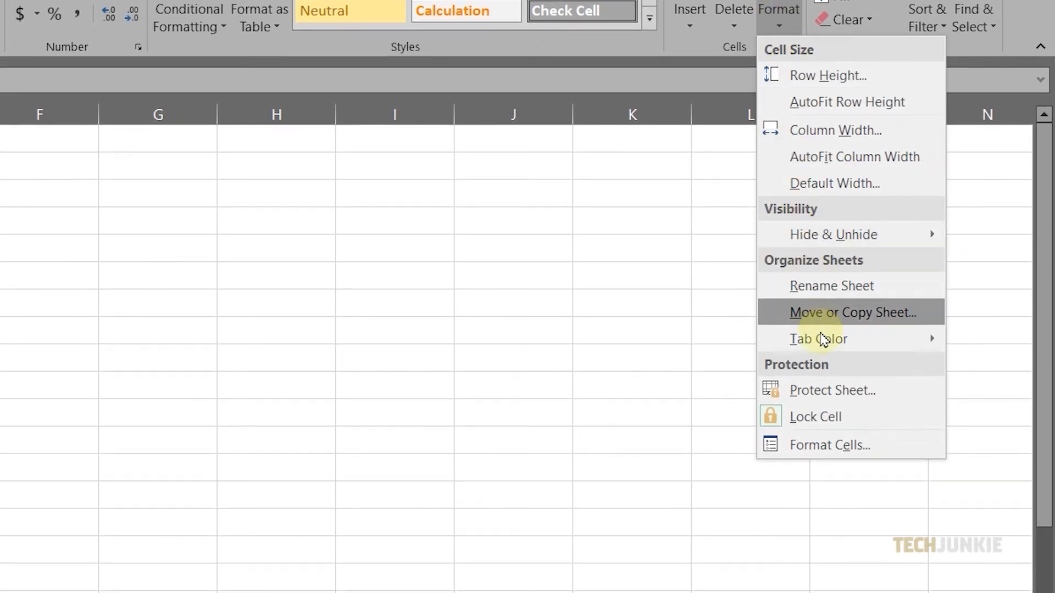
pyautogui.click(828, 446)
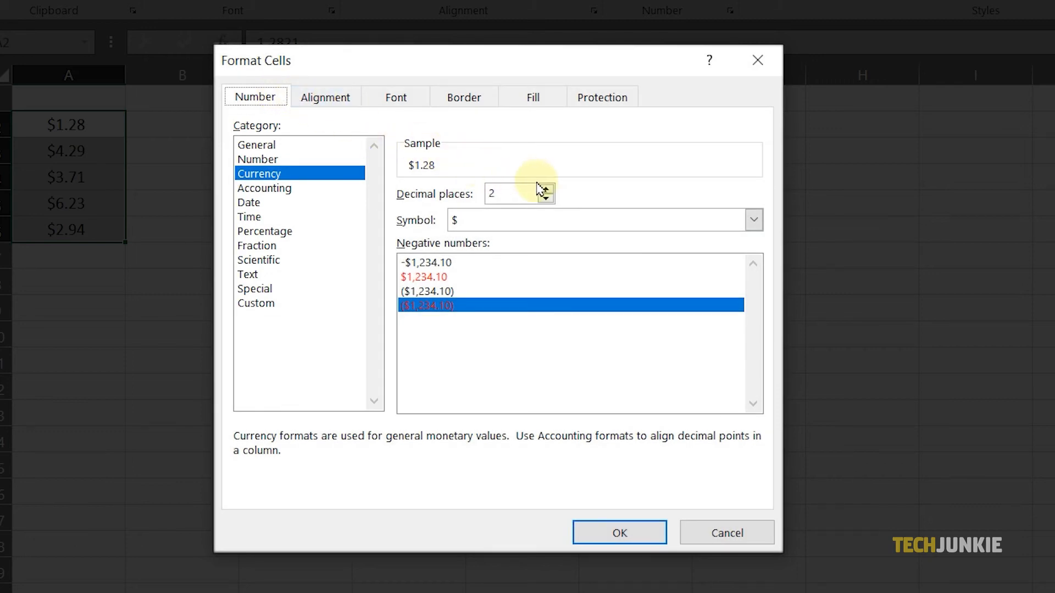
# Step: Raise the Currency decimal places to 4, previewing $1.2821
pyautogui.click(548, 188)
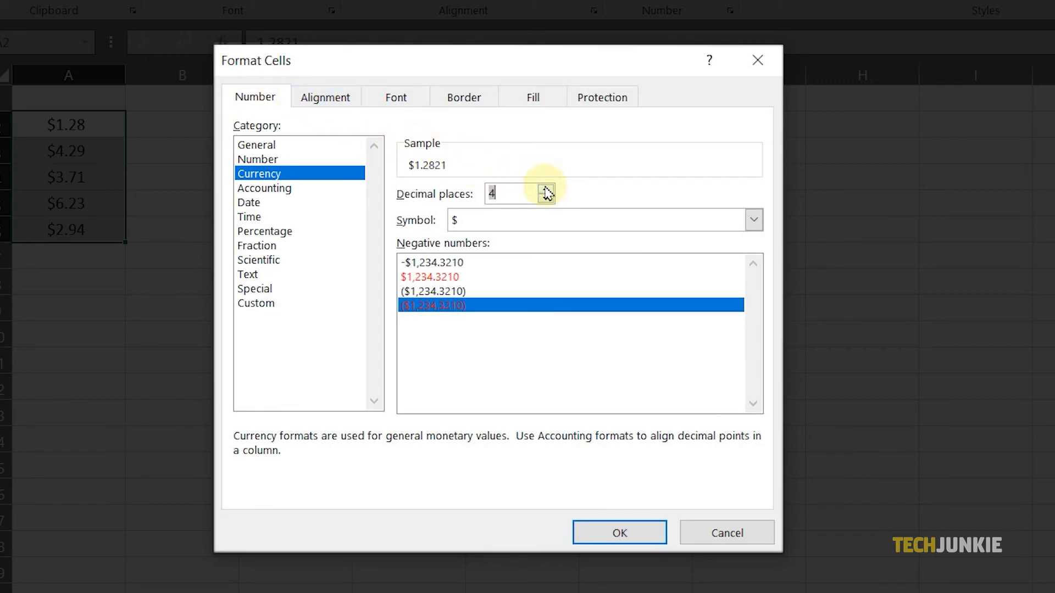
pyautogui.moveTo(565, 340)
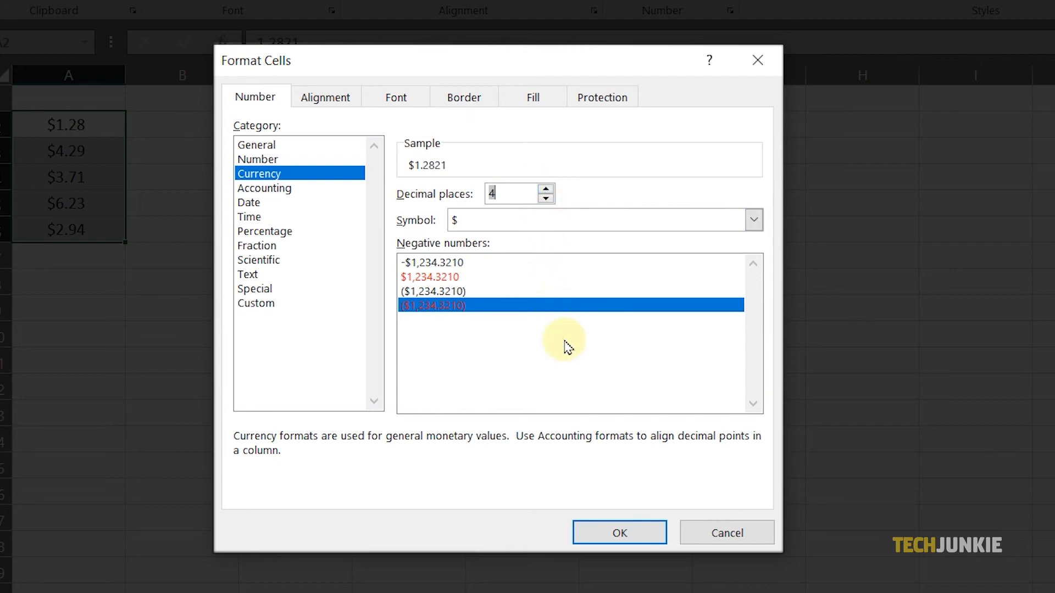